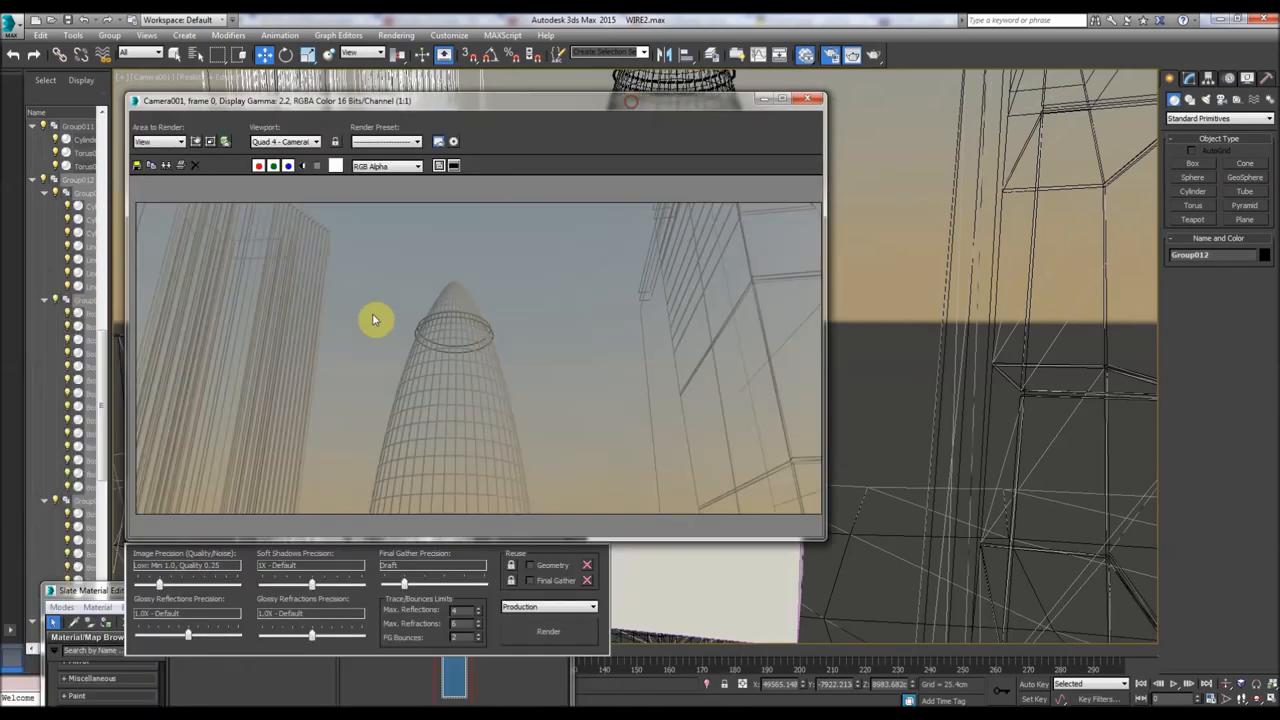
pyautogui.moveTo(457, 101)
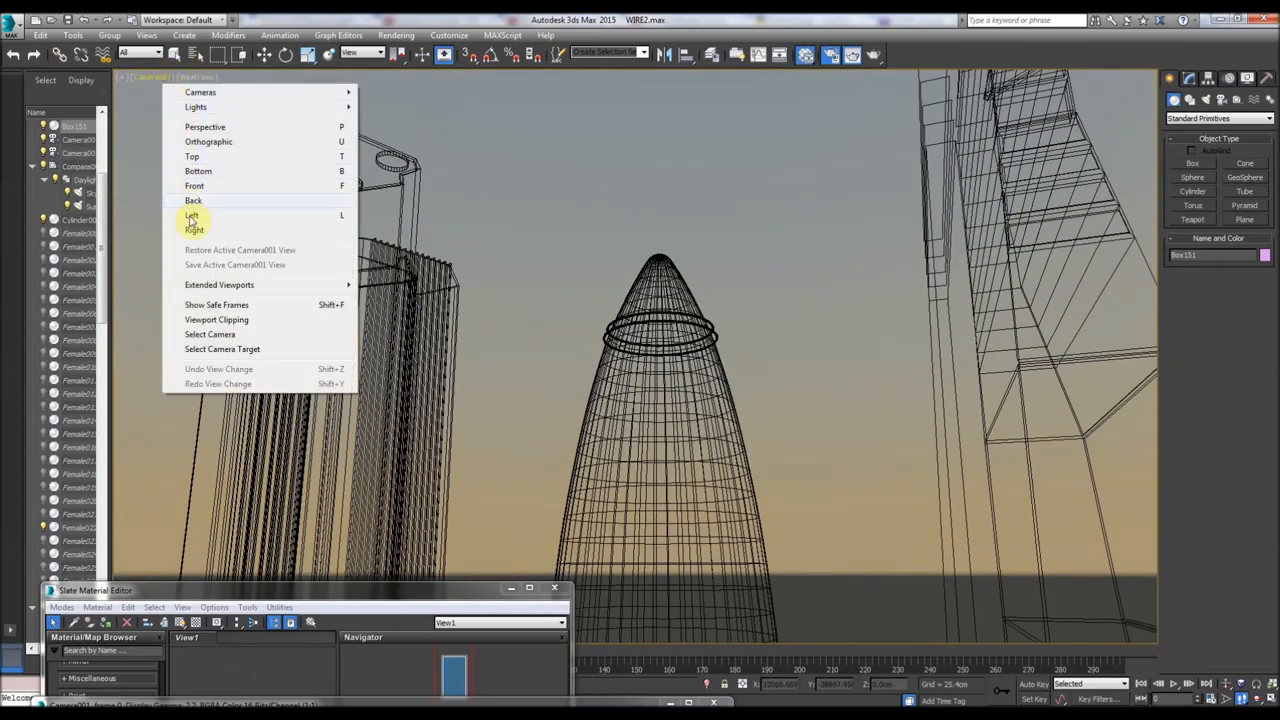
# Switch the Camera001 viewport display to Shaded + Edged Faces.
pyautogui.click(186, 78)
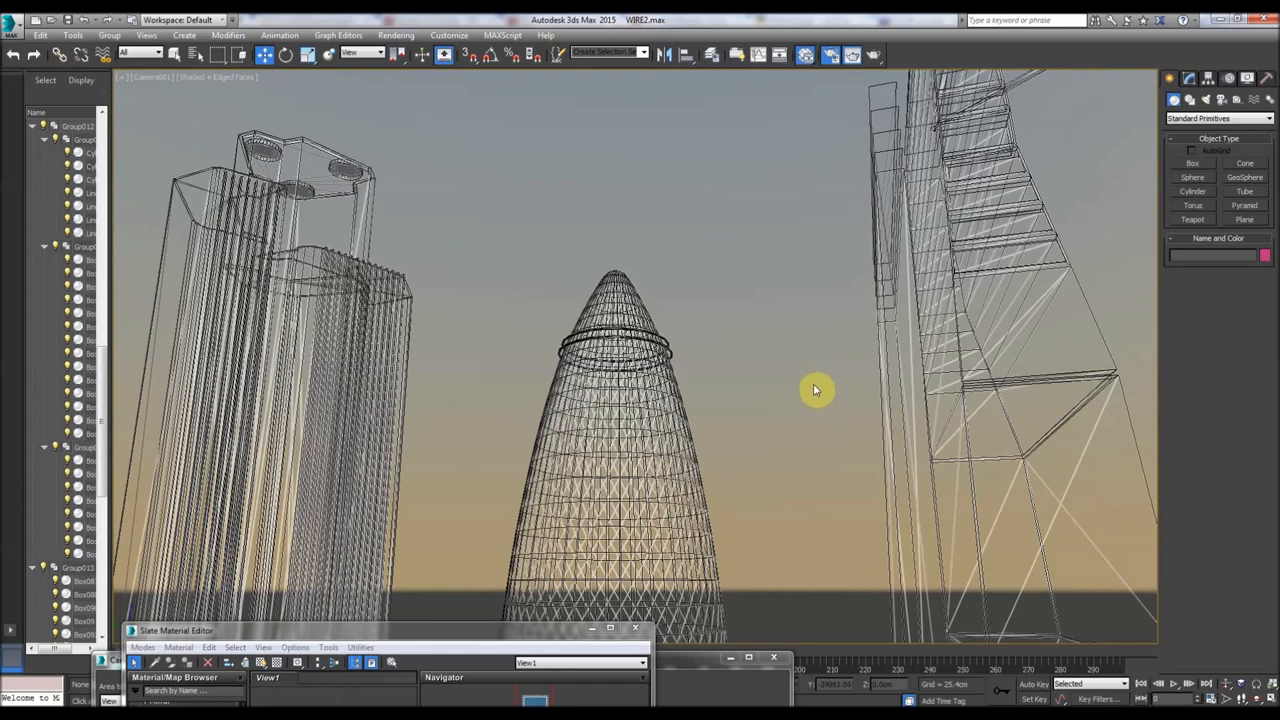
pyautogui.moveTo(588, 247)
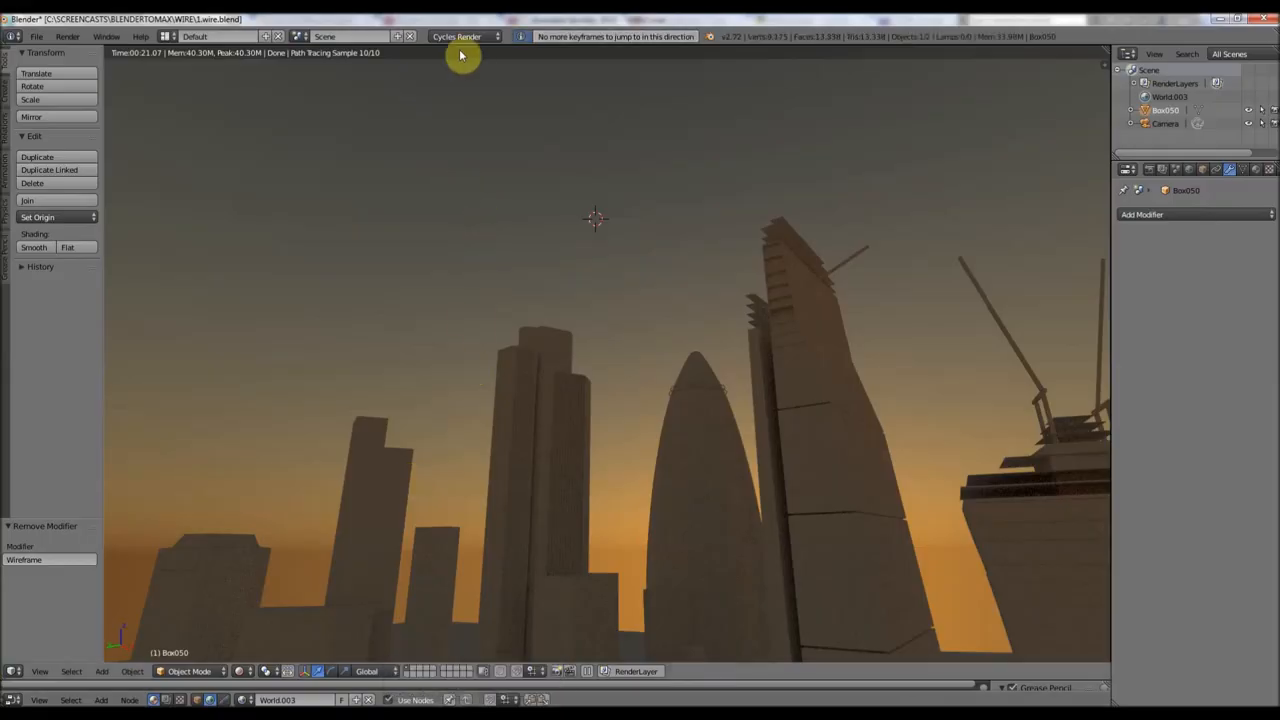
pyautogui.moveTo(618, 330)
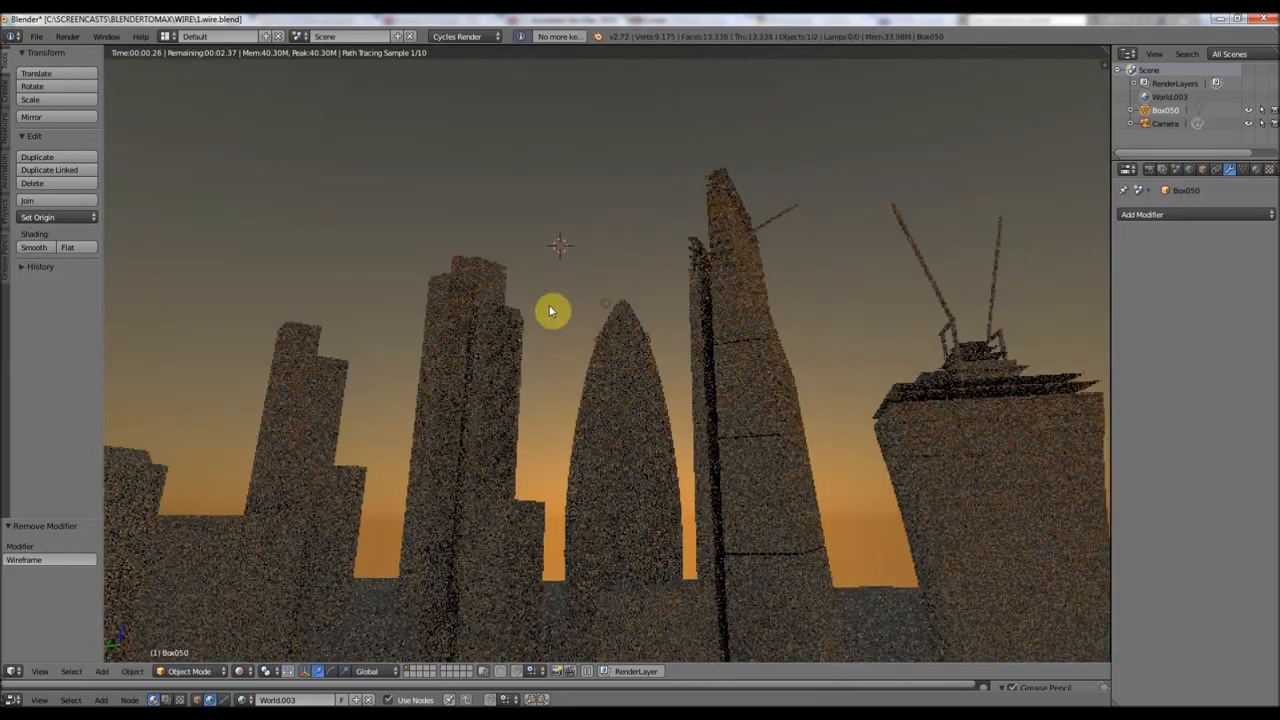
pyautogui.moveTo(622, 299)
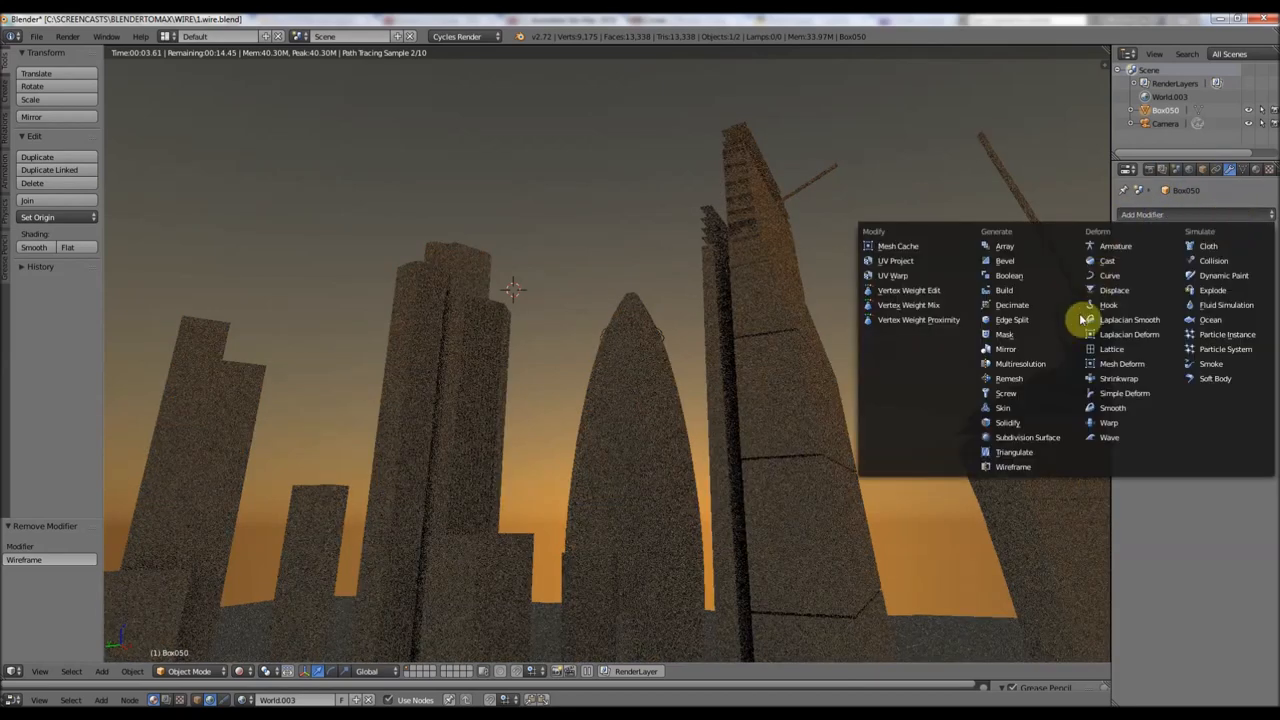
# Add a Wireframe modifier to Box050 from the Generate modifier list.
pyautogui.click(1140, 214)
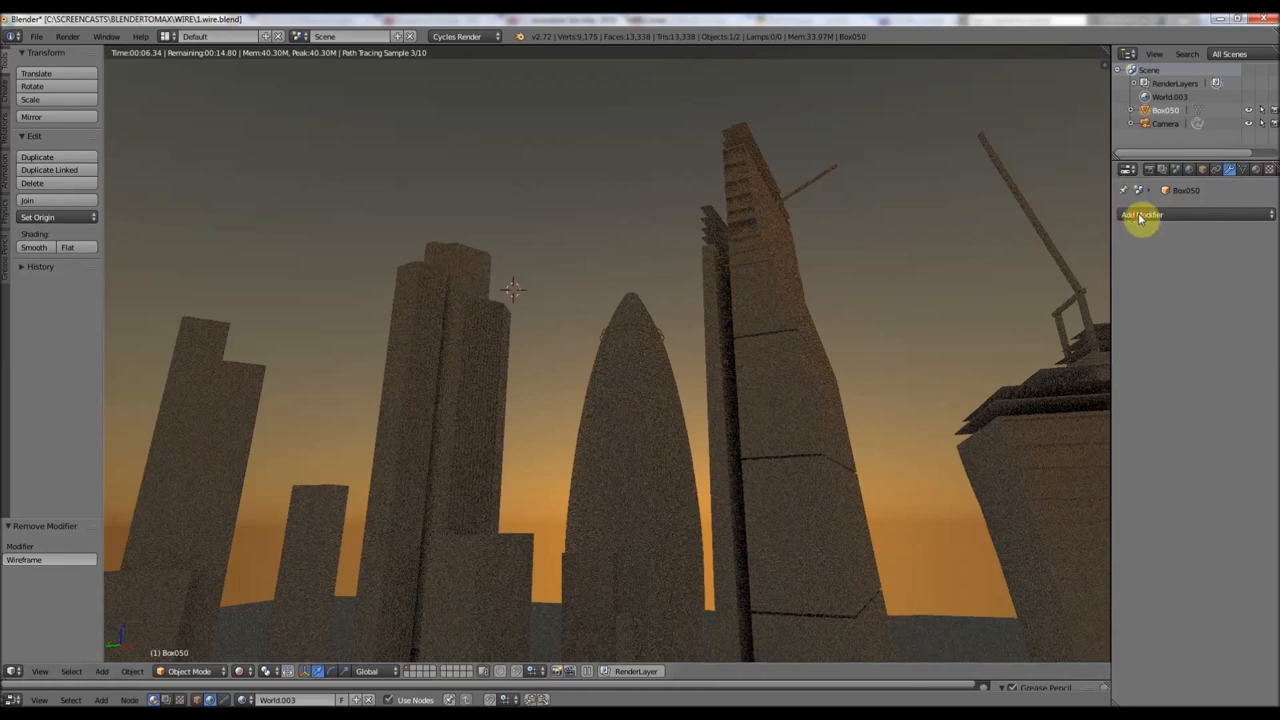
pyautogui.click(1141, 214)
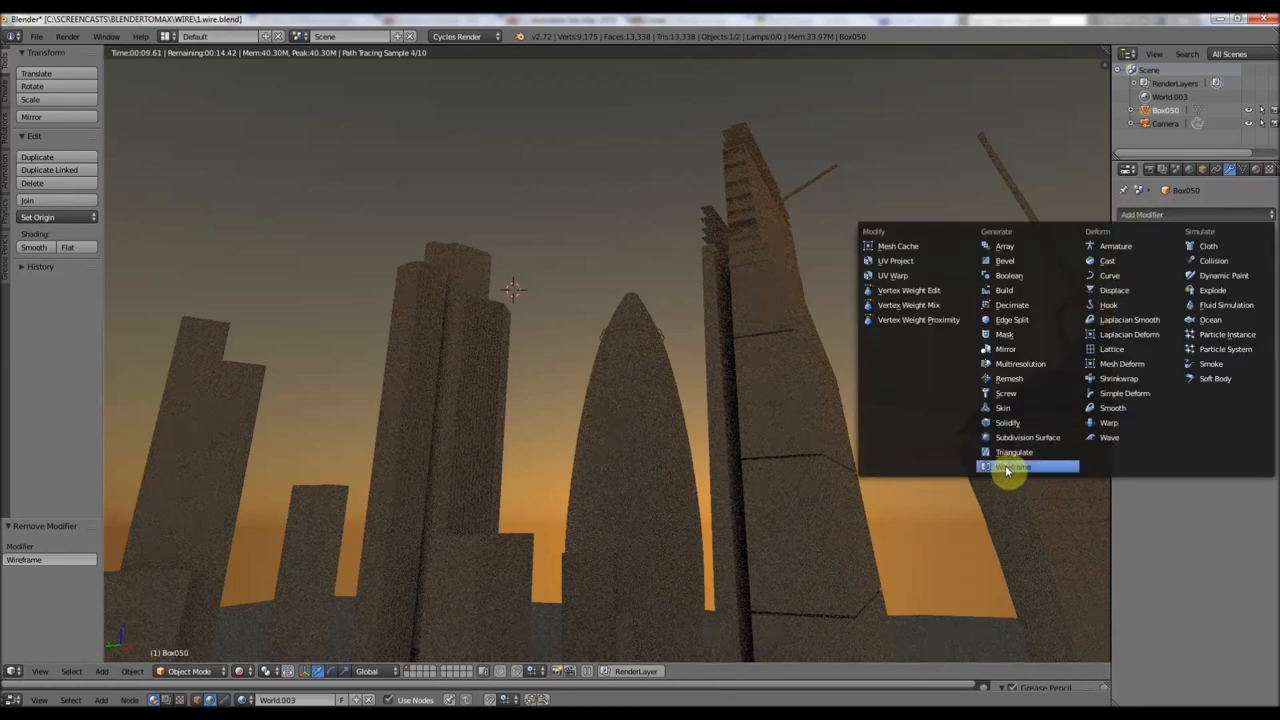
pyautogui.click(1012, 466)
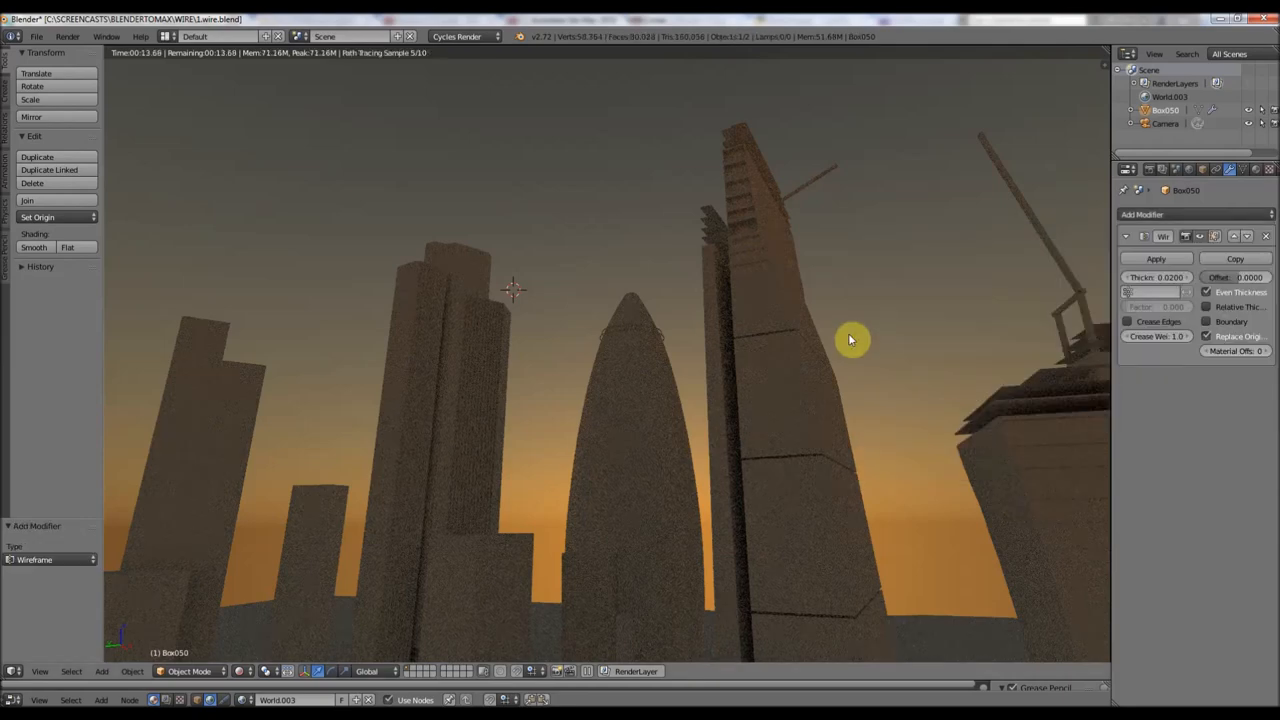
pyautogui.moveTo(855, 285)
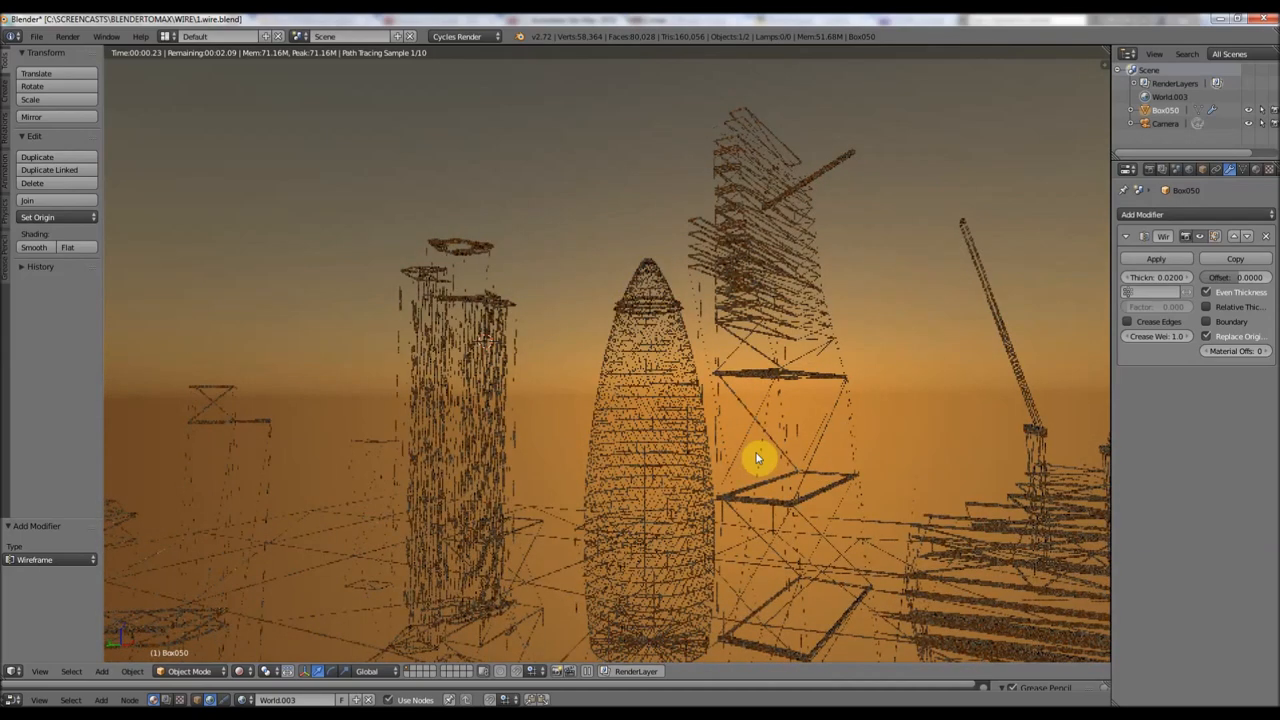
pyautogui.moveTo(665, 340)
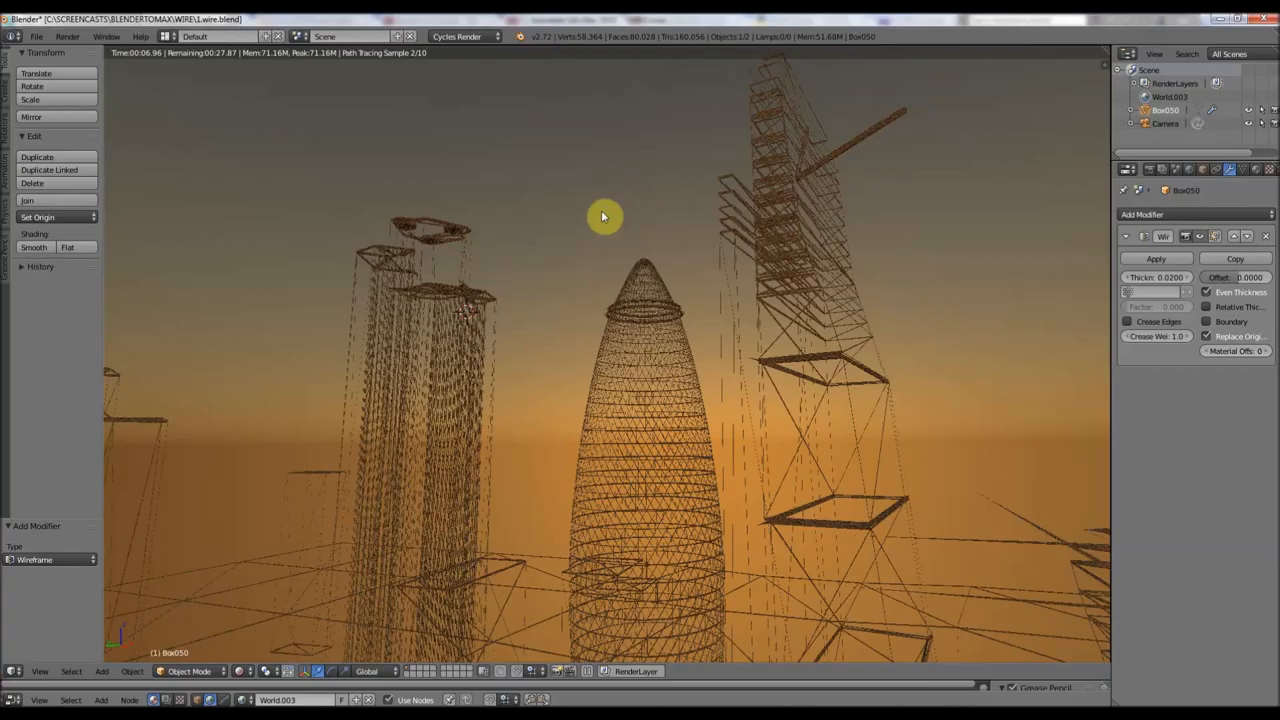
pyautogui.moveTo(613, 216)
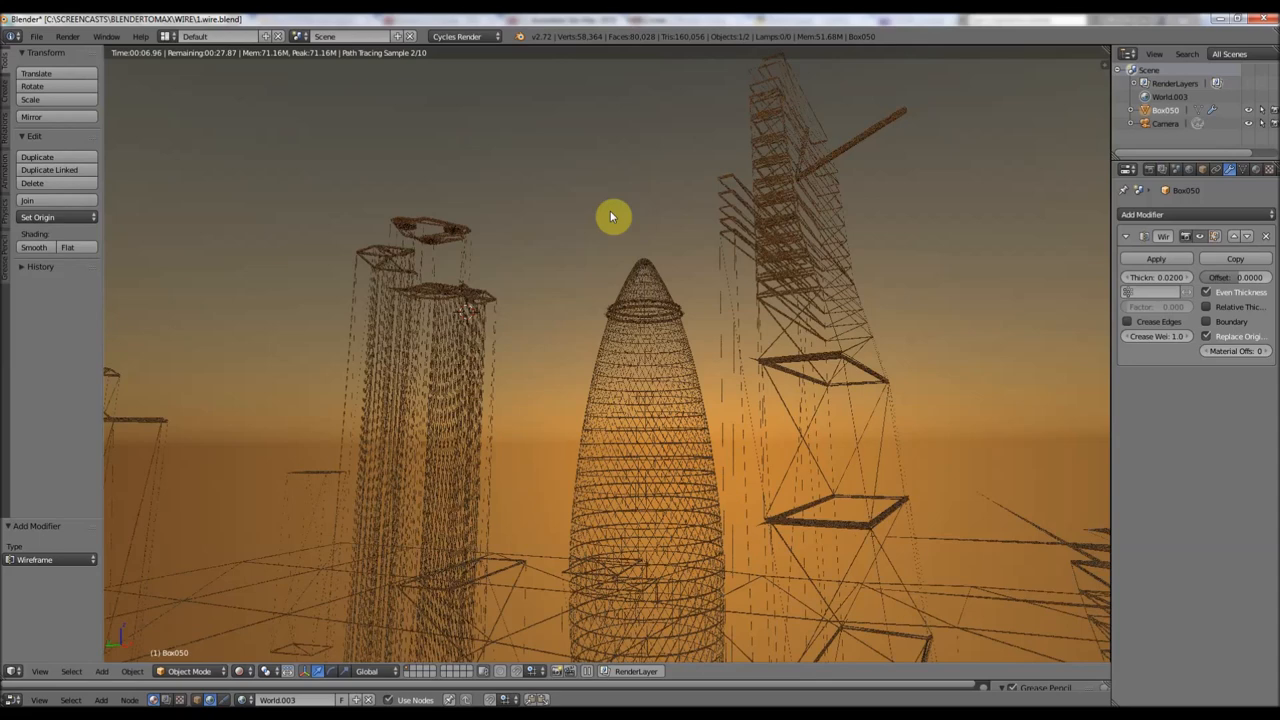
pyautogui.moveTo(937, 242)
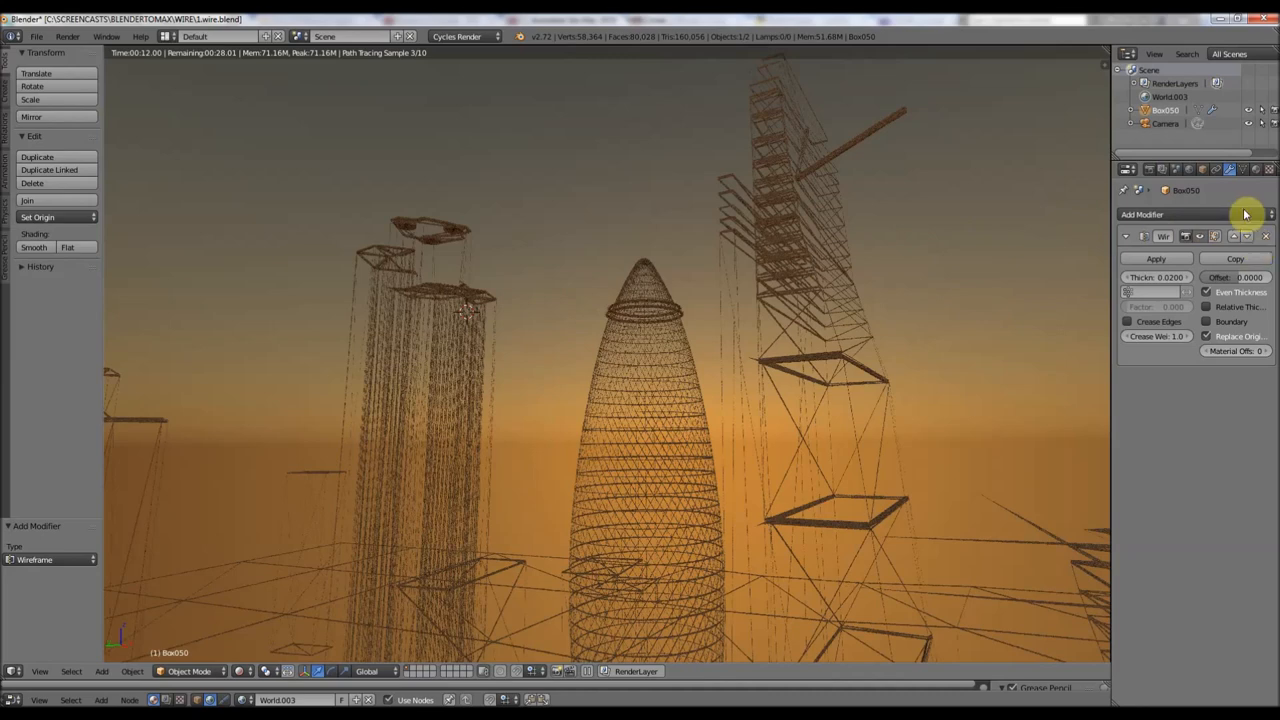
pyautogui.moveTo(541, 287)
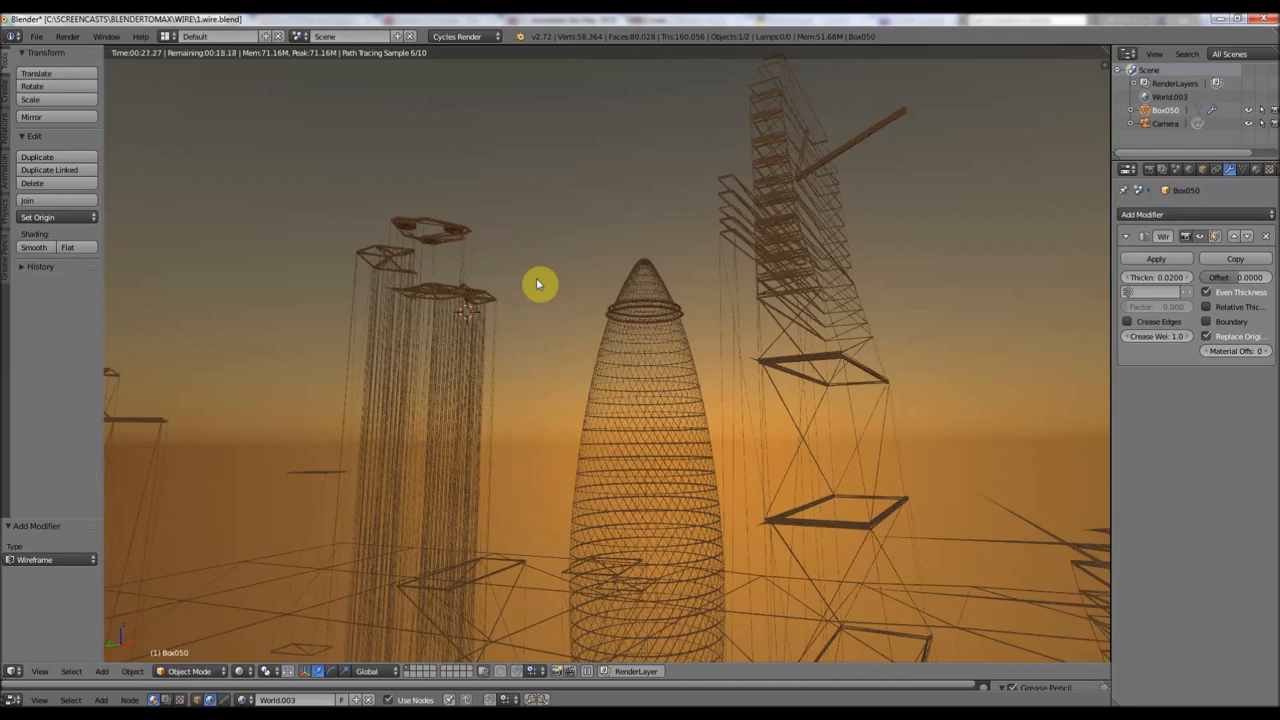
pyautogui.moveTo(550, 267)
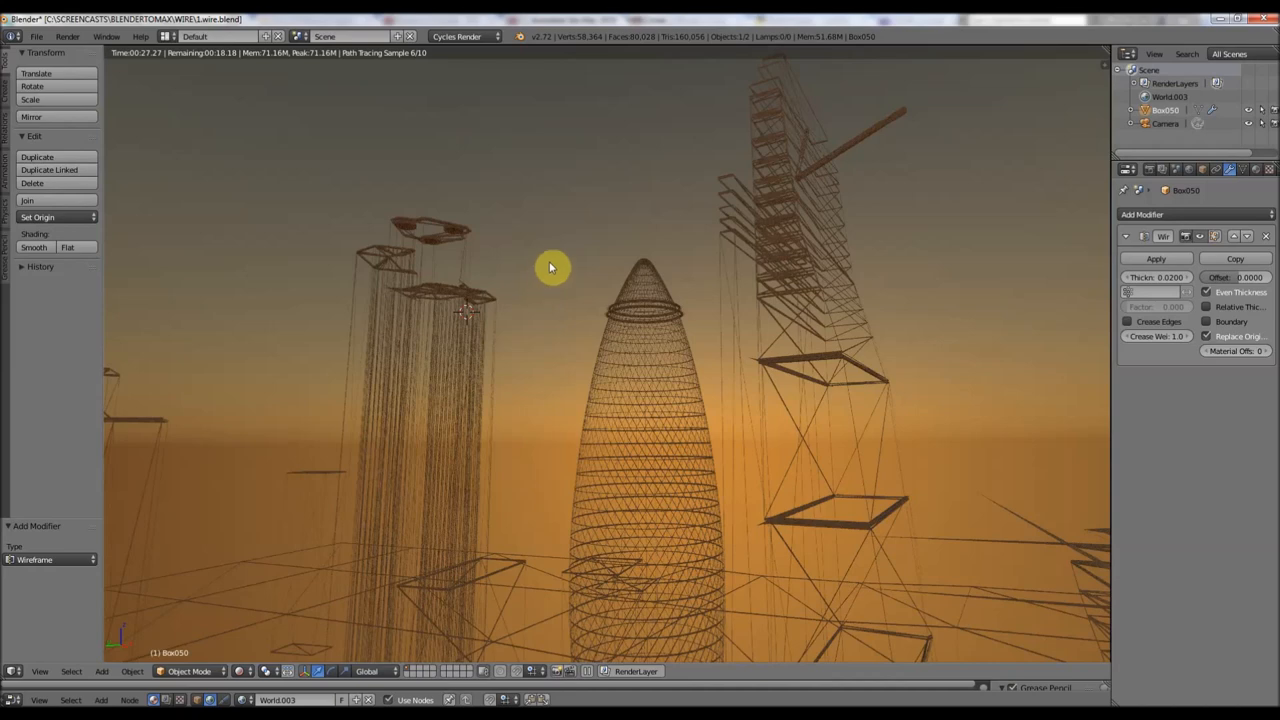
pyautogui.moveTo(565, 262)
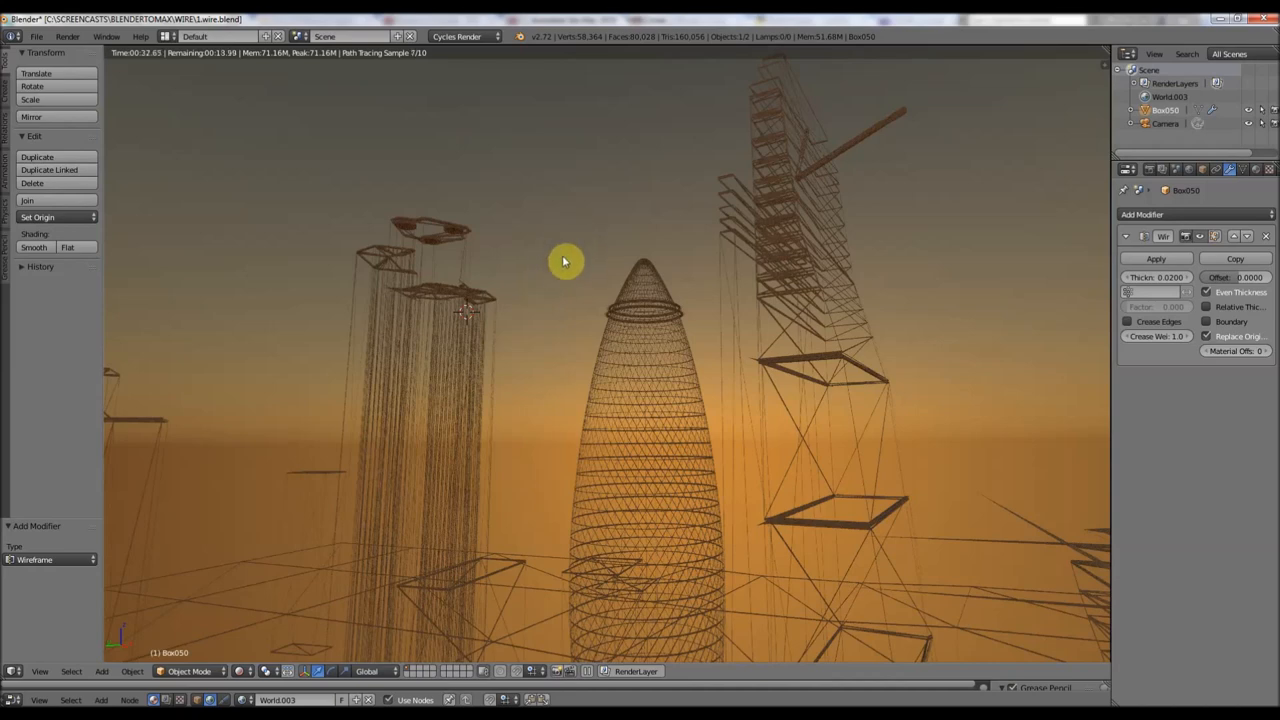
pyautogui.moveTo(436, 541)
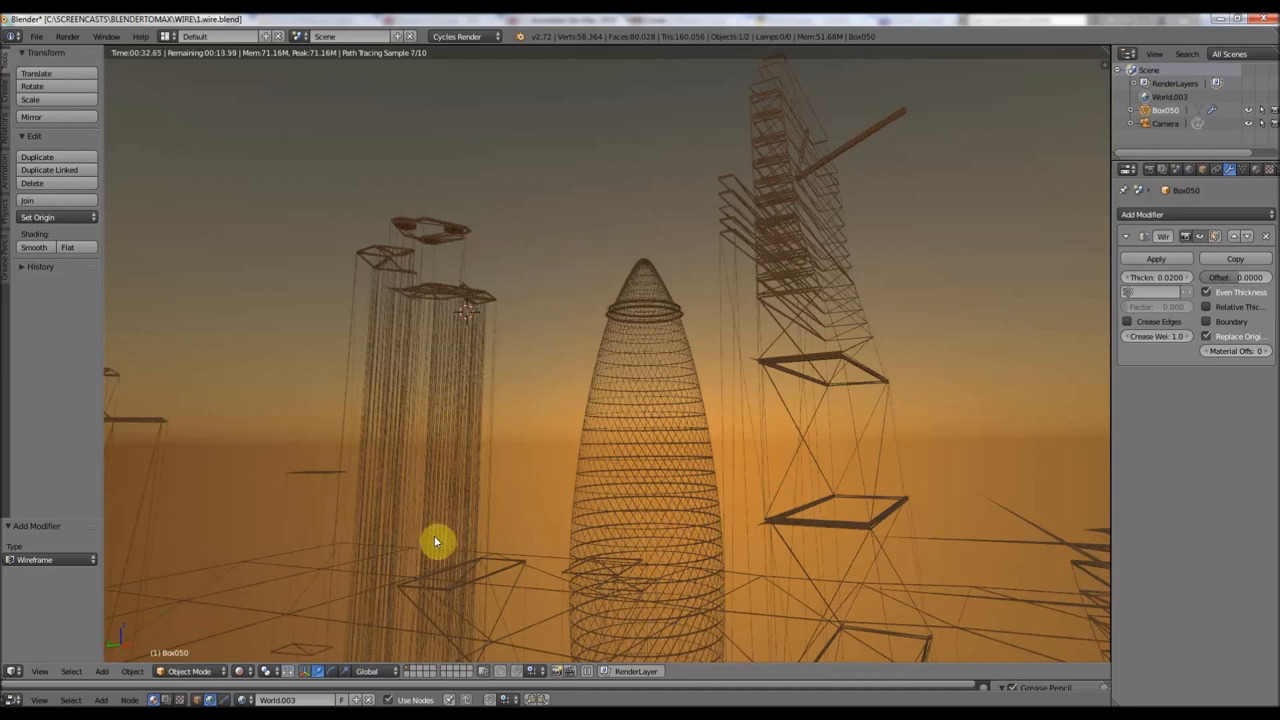